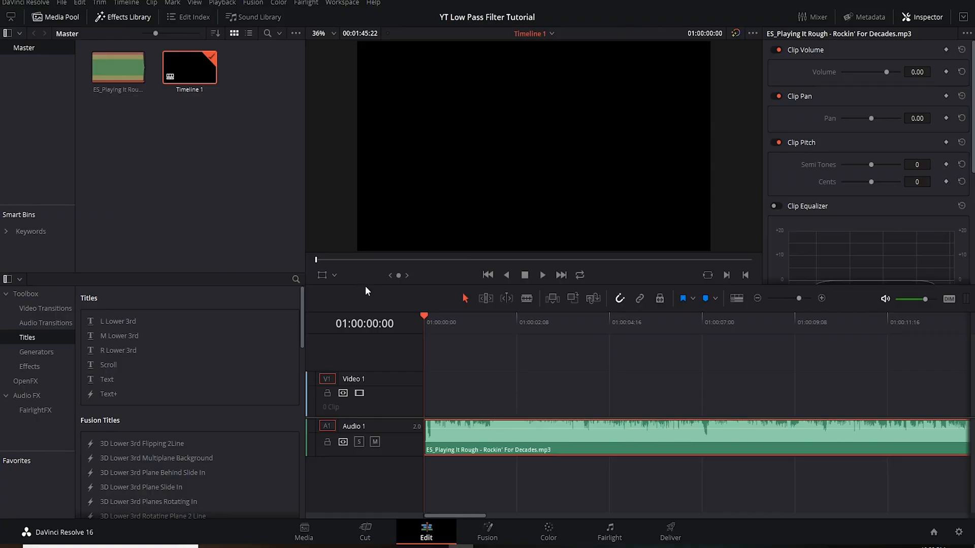
{"action": "mouse_move", "coordinate": [366, 284]}
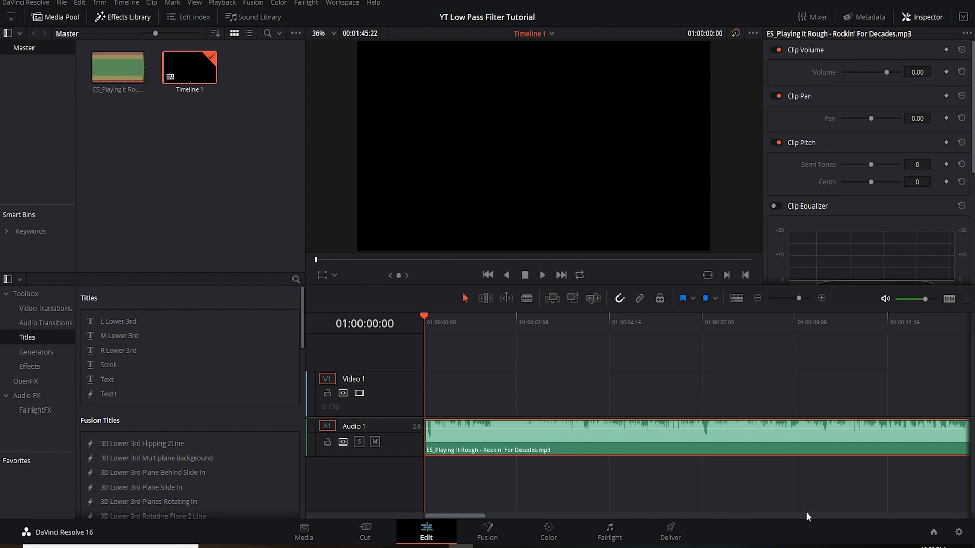
{"action": "mouse_move", "coordinate": [549, 478]}
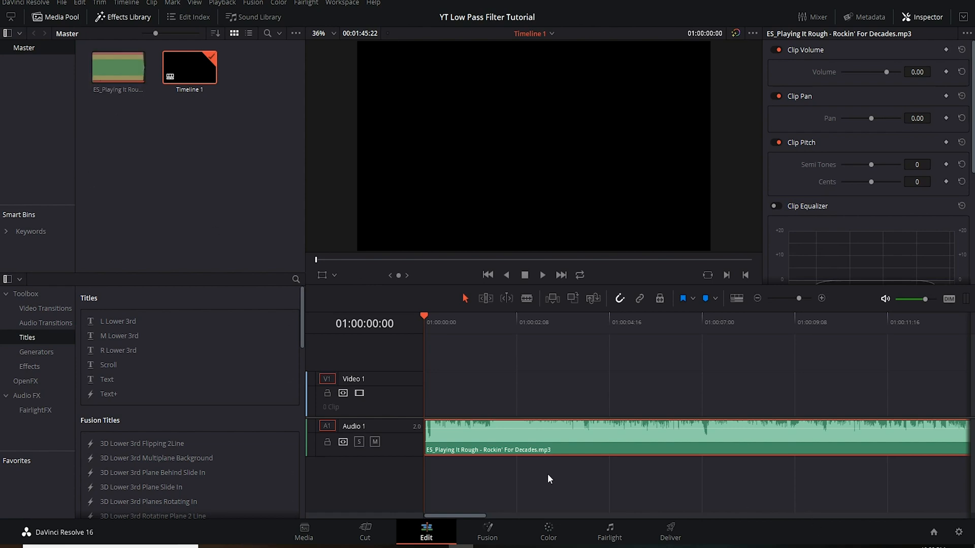
{"action": "mouse_move", "coordinate": [612, 493]}
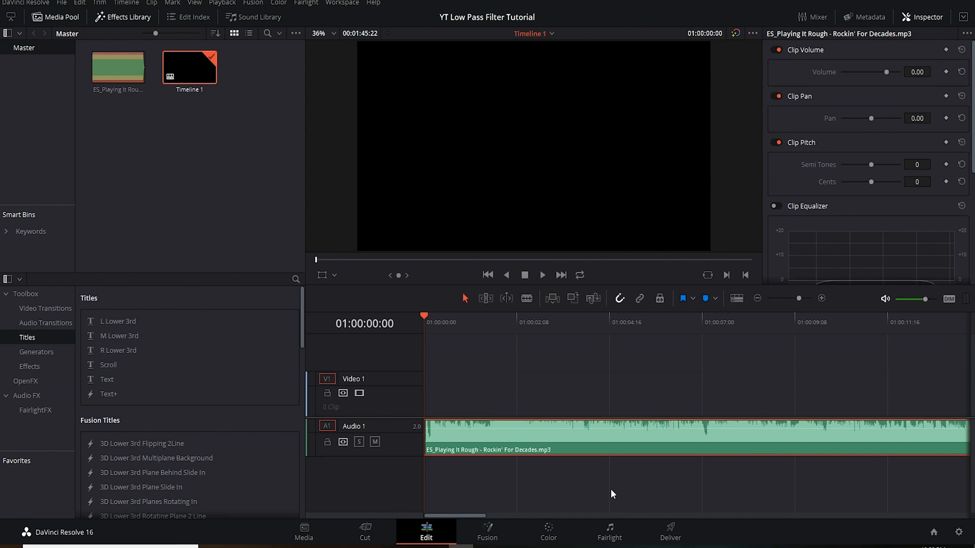
{"action": "mouse_move", "coordinate": [601, 483]}
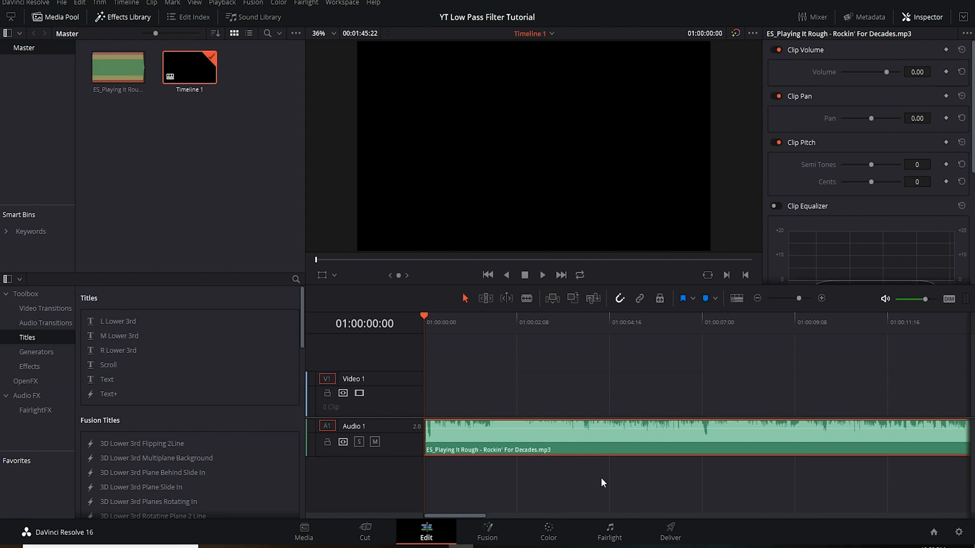
{"action": "mouse_move", "coordinate": [595, 486]}
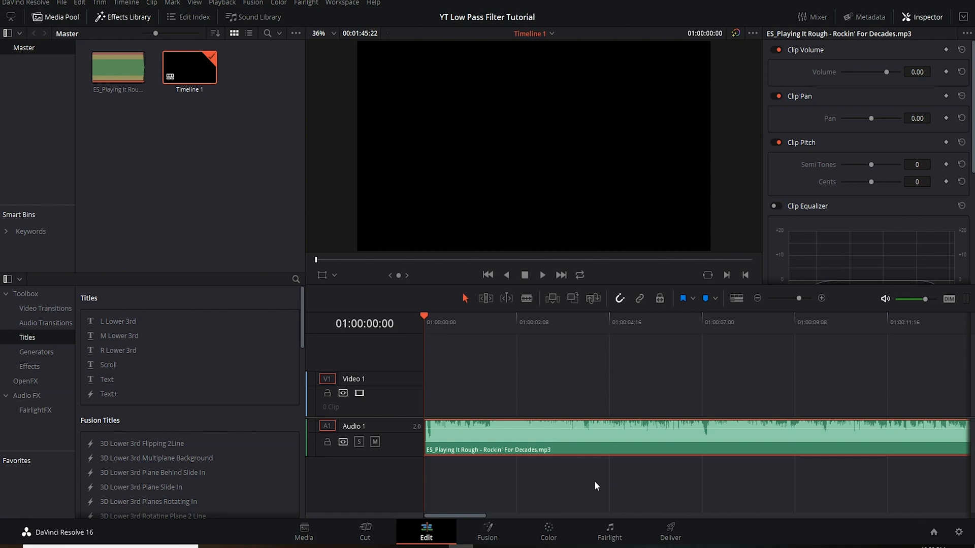
{"action": "mouse_move", "coordinate": [574, 482]}
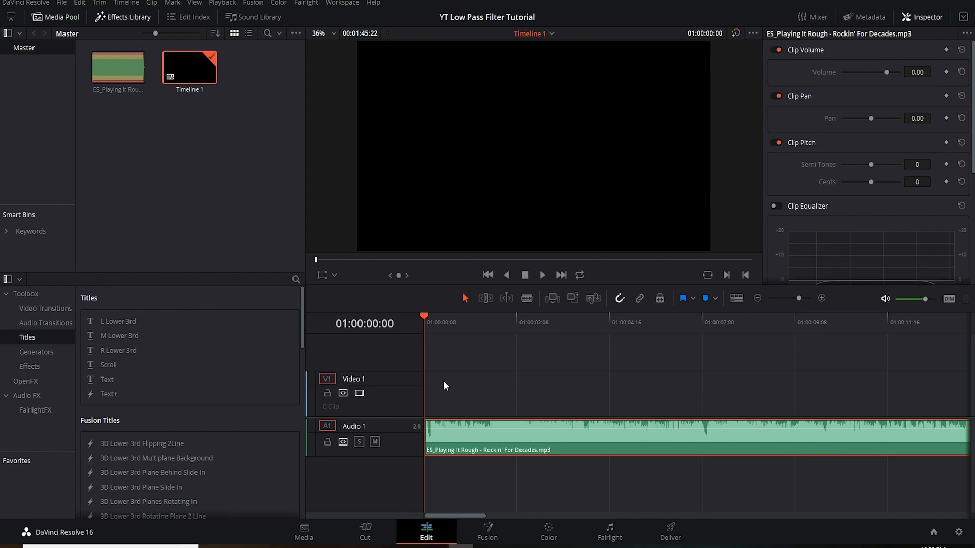
{"action": "mouse_move", "coordinate": [502, 382]}
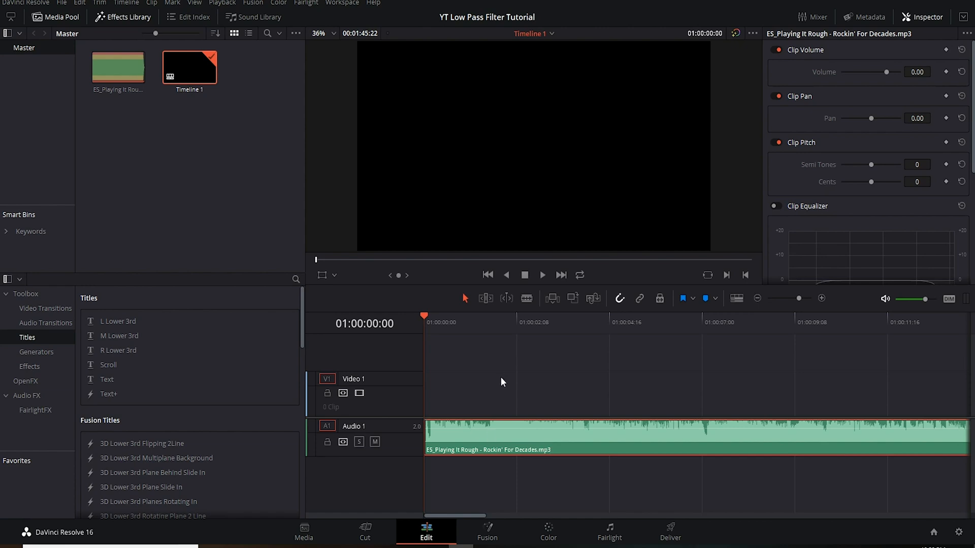
- Play the music track from the playhead, then switch to the Fairlight audio page
{"action": "left_click", "coordinate": [437, 322]}
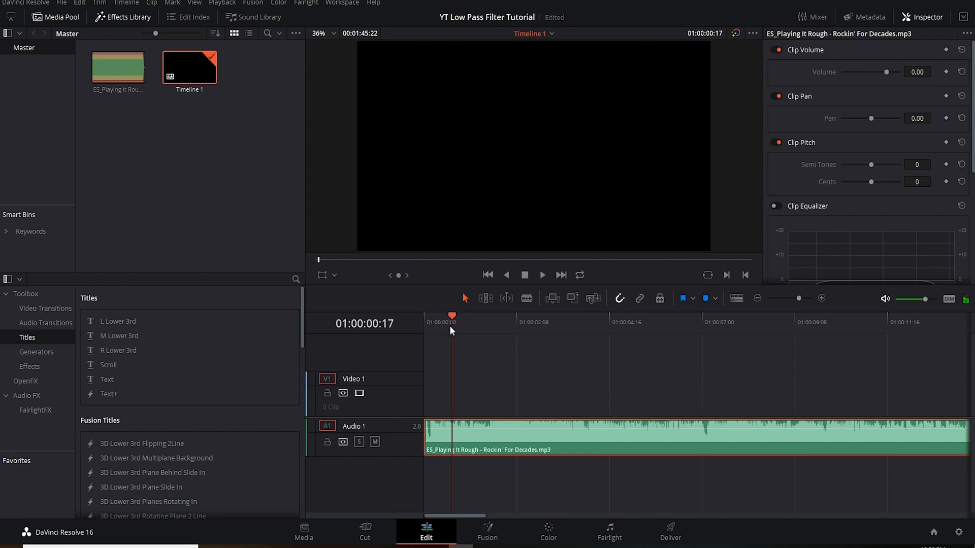
{"action": "left_click", "coordinate": [540, 275]}
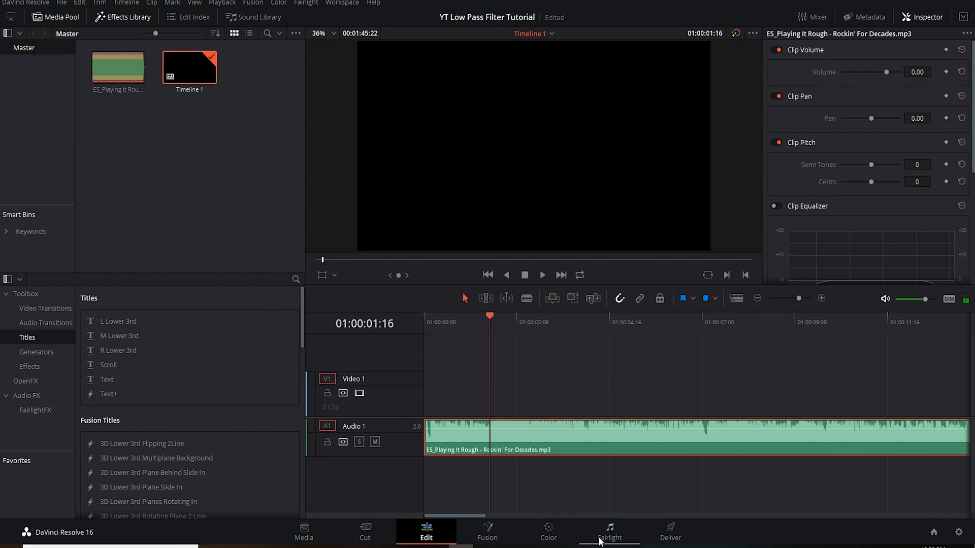
{"action": "left_click", "coordinate": [608, 532]}
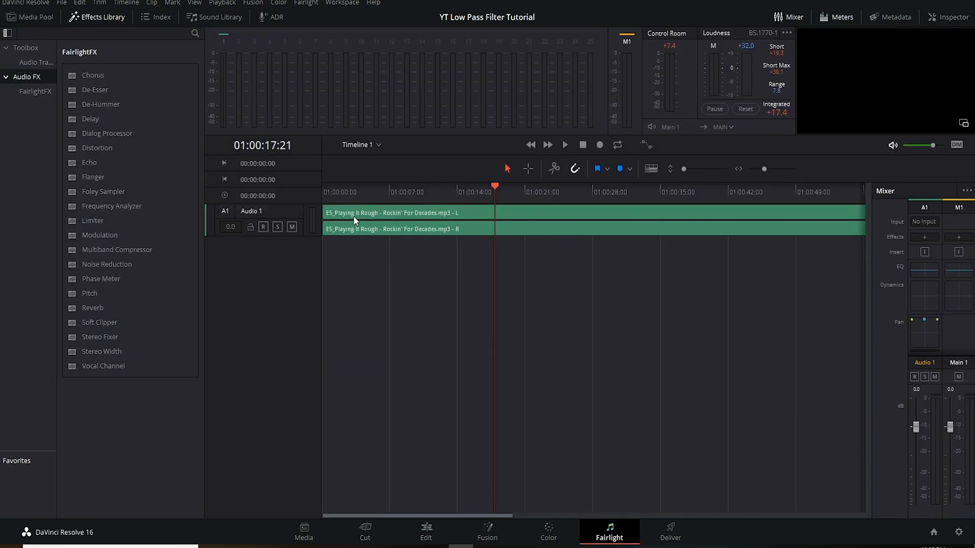
{"action": "mouse_move", "coordinate": [557, 468]}
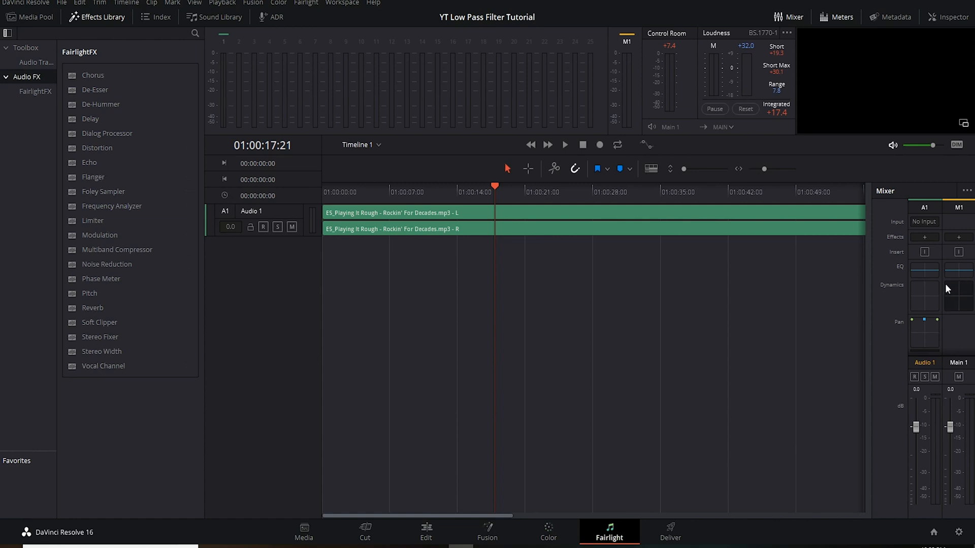
{"action": "mouse_move", "coordinate": [348, 235]}
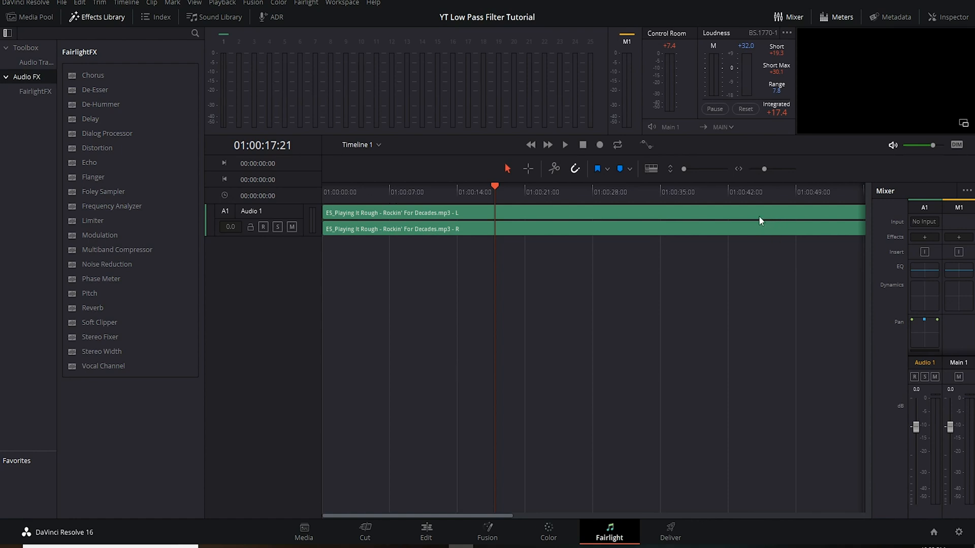
{"action": "mouse_move", "coordinate": [747, 234]}
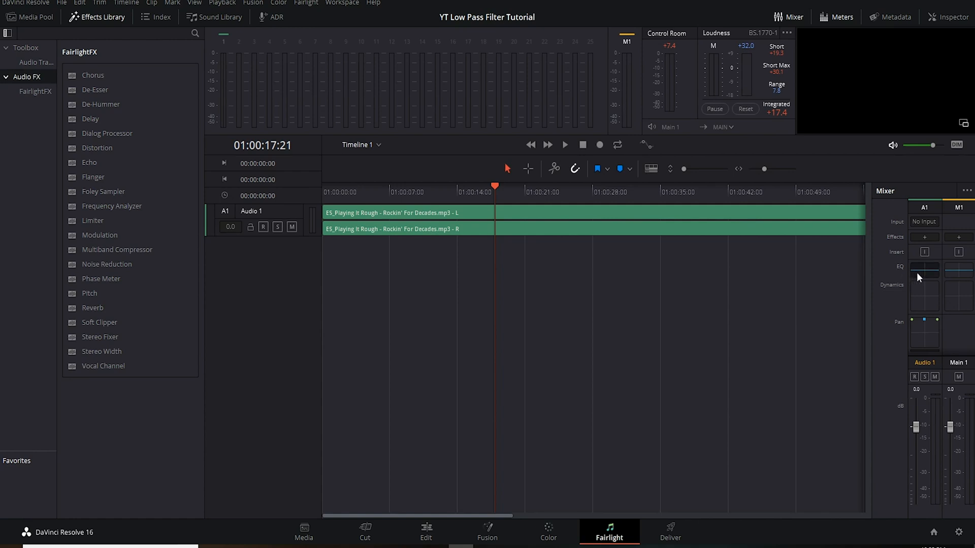
{"action": "mouse_move", "coordinate": [393, 301]}
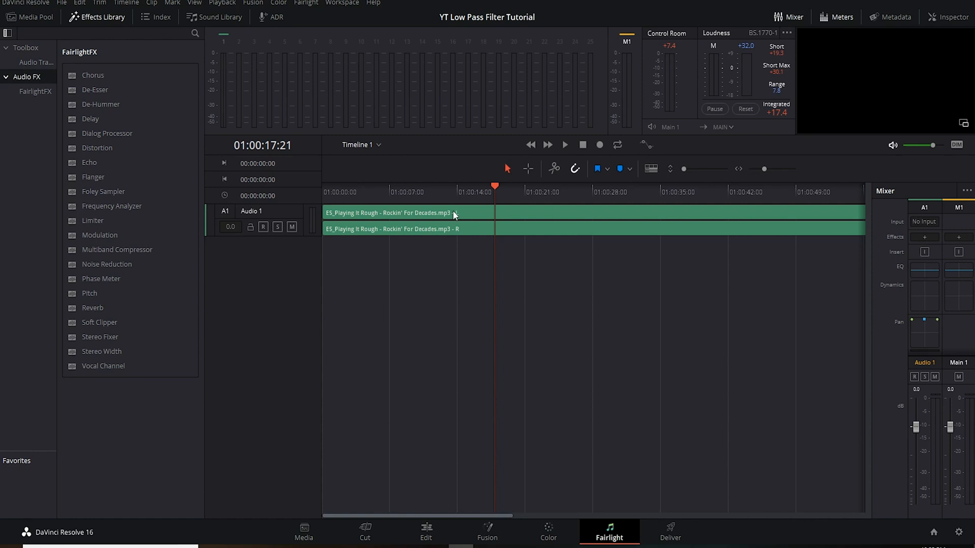
{"action": "mouse_move", "coordinate": [744, 292]}
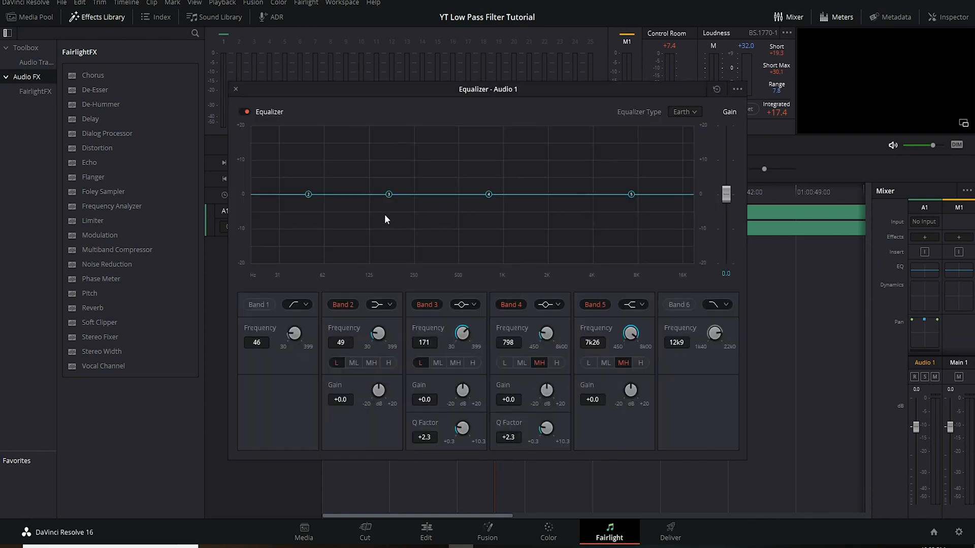
{"action": "mouse_move", "coordinate": [607, 206]}
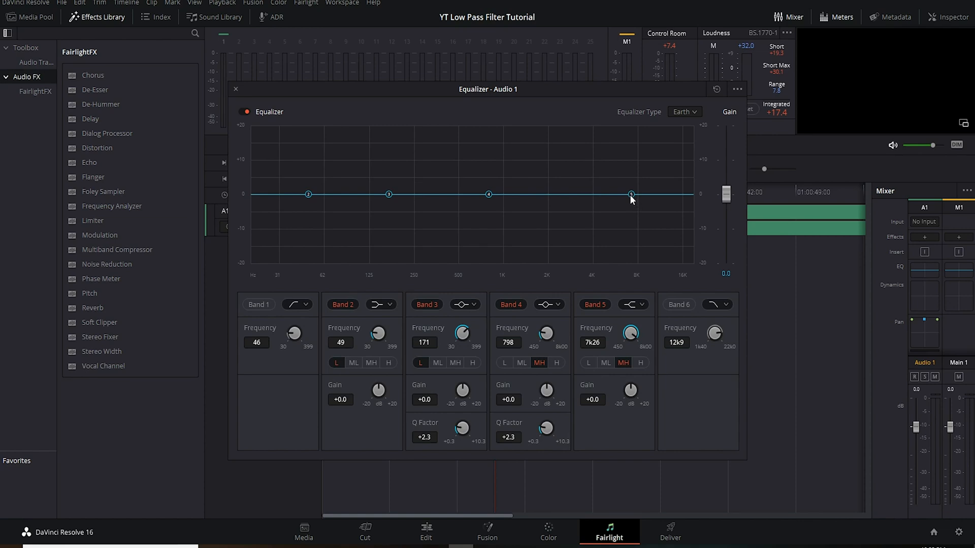
- Pull the Audio 1 EQ Band 5 node down to about 1 kHz at -15 dB
{"action": "left_click_drag", "start_coordinate": [631, 194], "coordinate": [565, 239]}
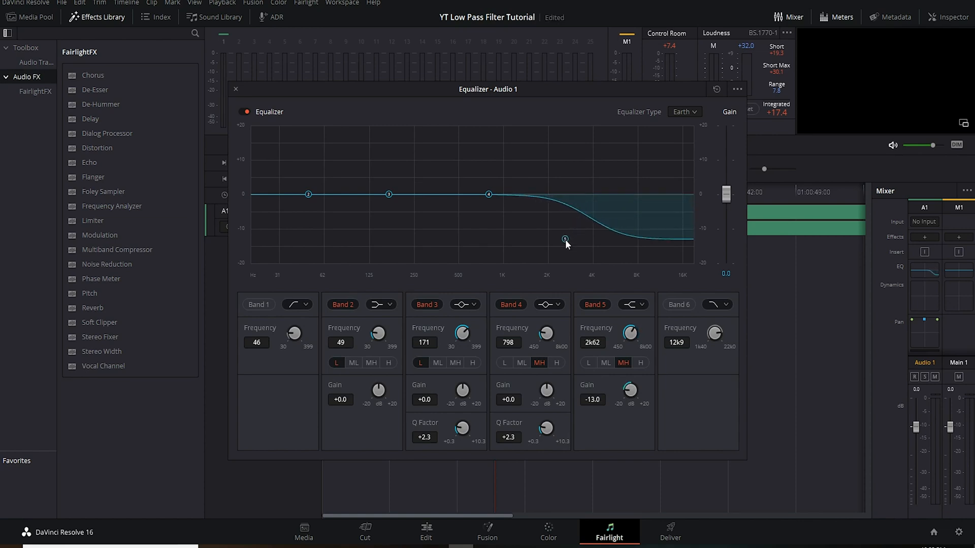
{"action": "left_click_drag", "start_coordinate": [565, 239], "coordinate": [519, 247]}
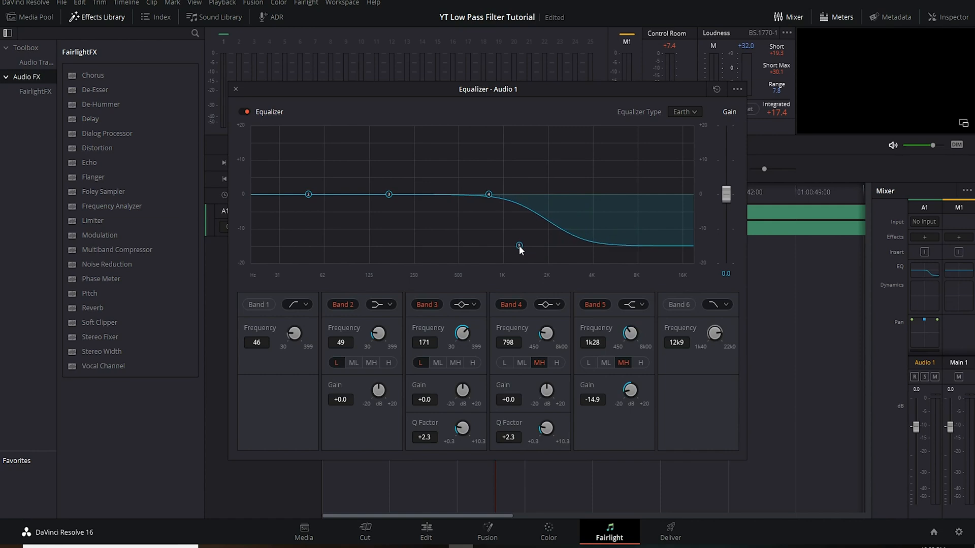
{"action": "left_click_drag", "start_coordinate": [518, 246], "coordinate": [503, 246]}
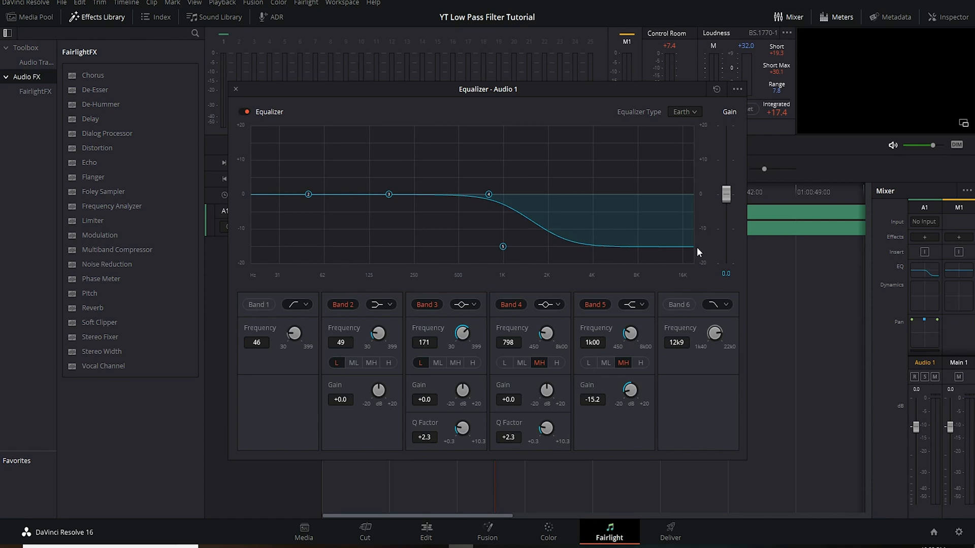
{"action": "mouse_move", "coordinate": [516, 281]}
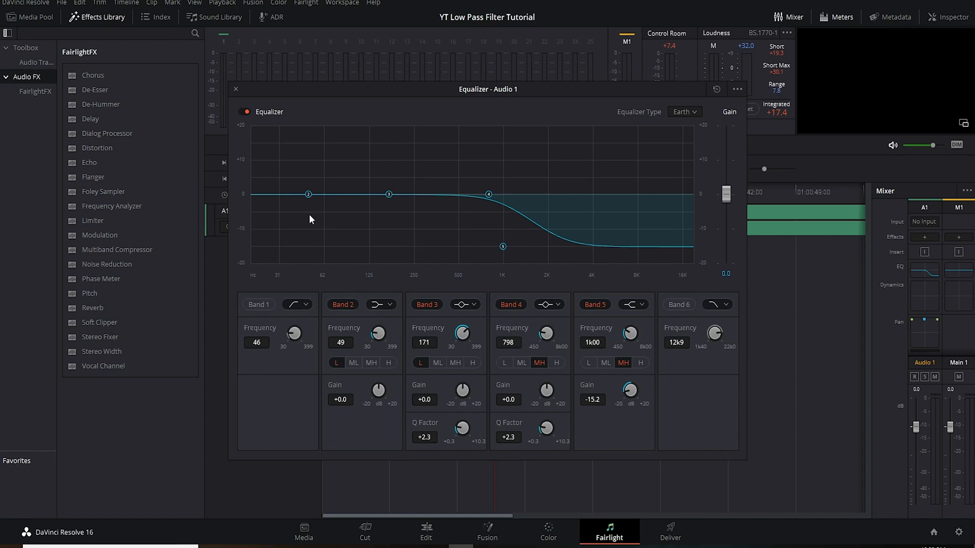
{"action": "mouse_move", "coordinate": [309, 198]}
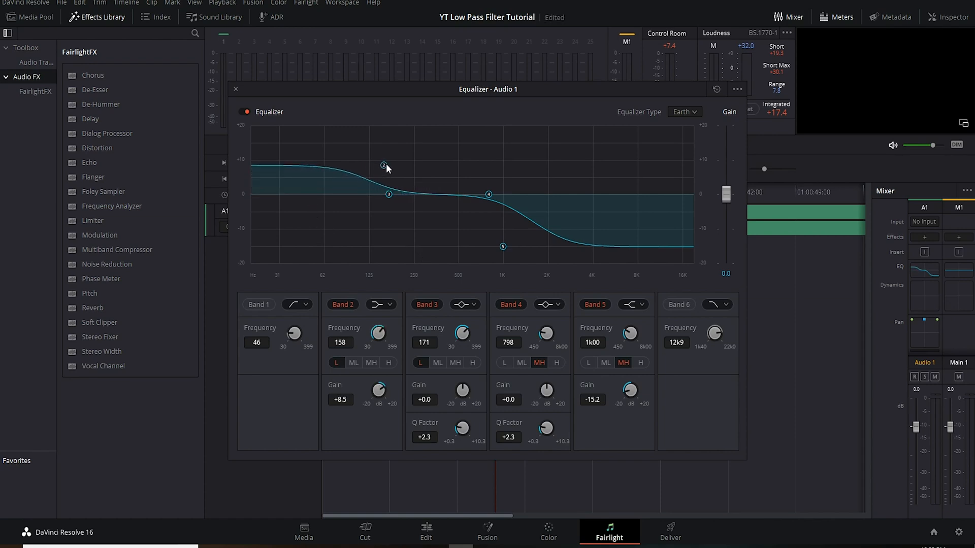
- Raise EQ Band 2 to about +14.8 dB around 492 Hz
{"action": "left_click_drag", "start_coordinate": [383, 166], "coordinate": [457, 149]}
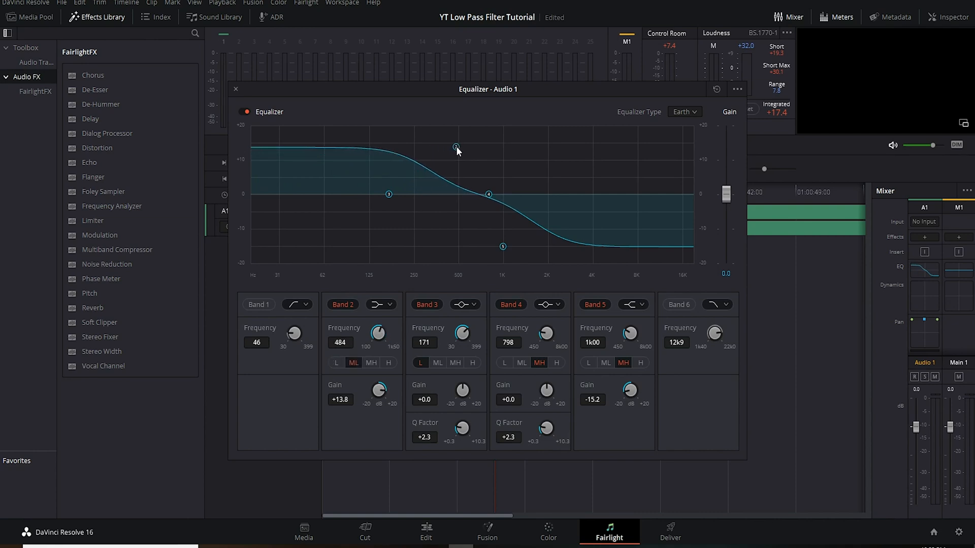
{"action": "left_click_drag", "start_coordinate": [456, 150], "coordinate": [455, 144]}
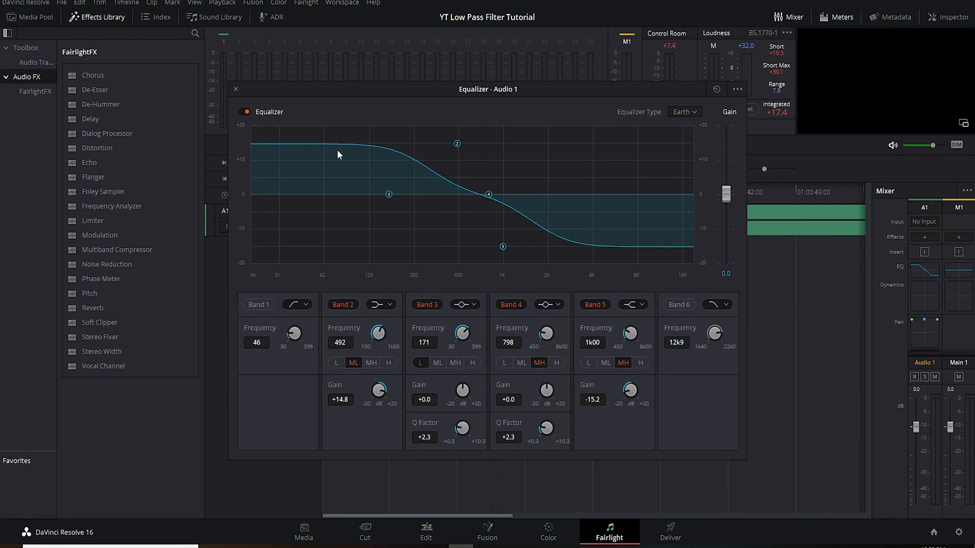
{"action": "mouse_move", "coordinate": [256, 151]}
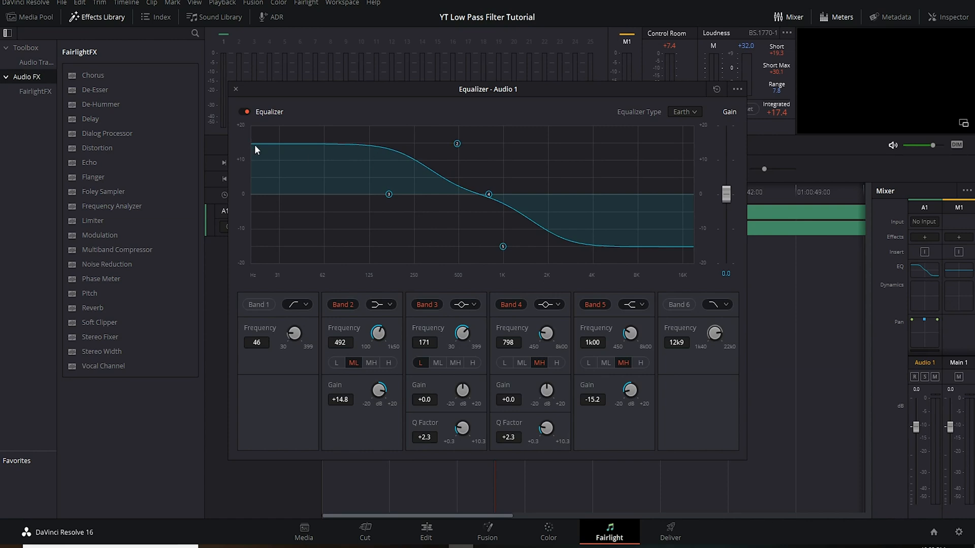
{"action": "mouse_move", "coordinate": [562, 262]}
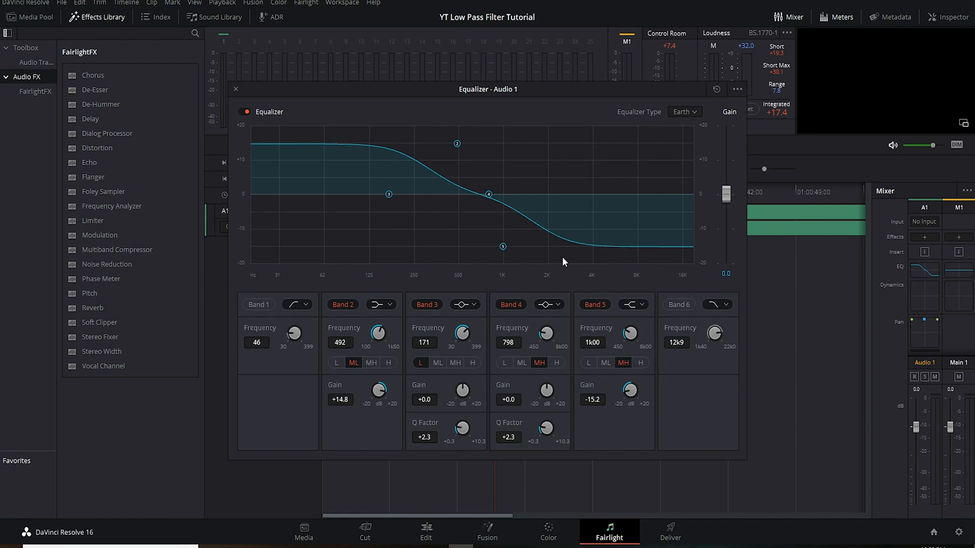
{"action": "mouse_move", "coordinate": [232, 96]}
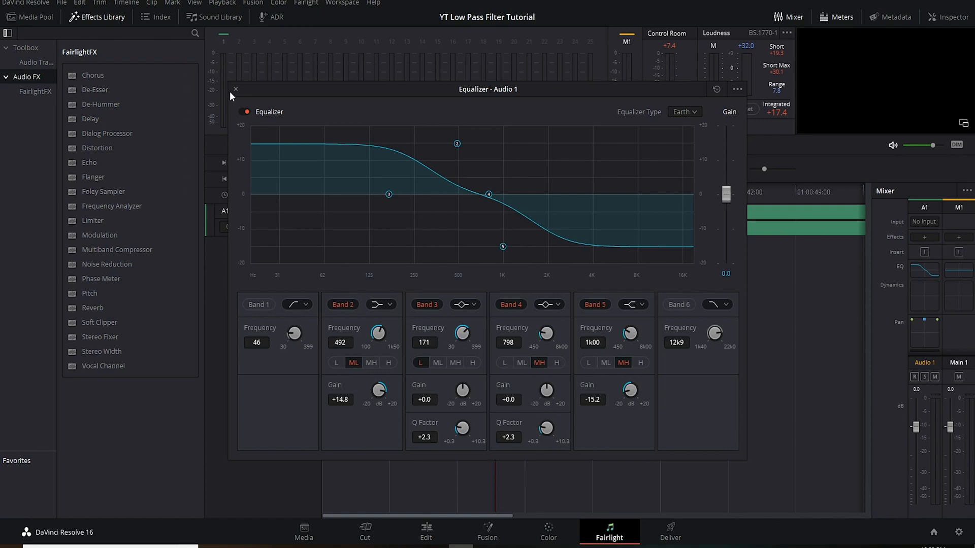
- Close the equalizer, play the equalized music, then stop playback
{"action": "left_click", "coordinate": [235, 88]}
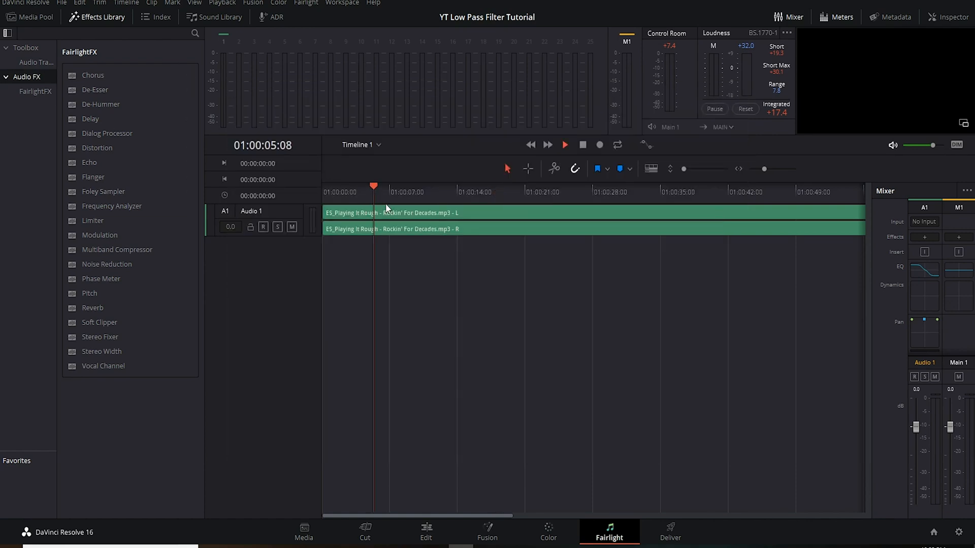
{"action": "left_click", "coordinate": [563, 145]}
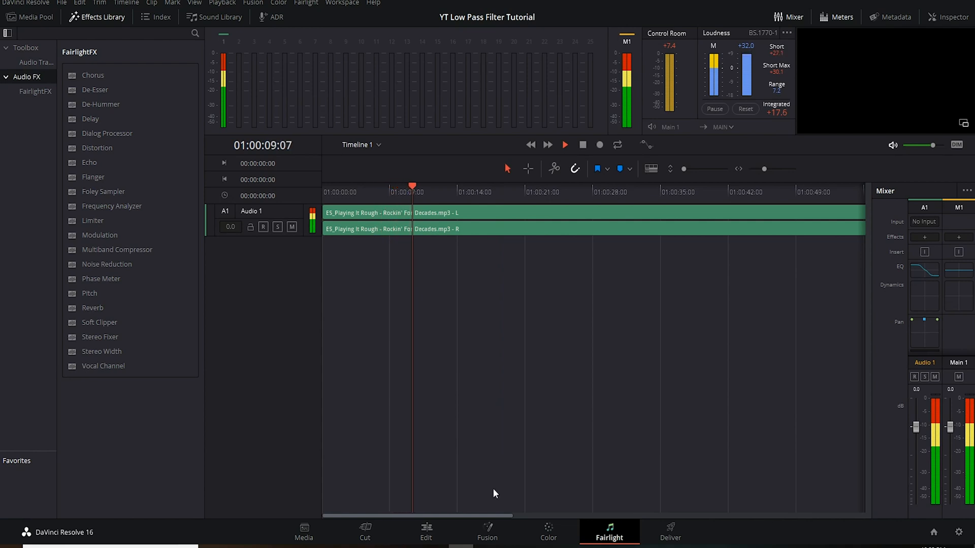
{"action": "left_click", "coordinate": [426, 532]}
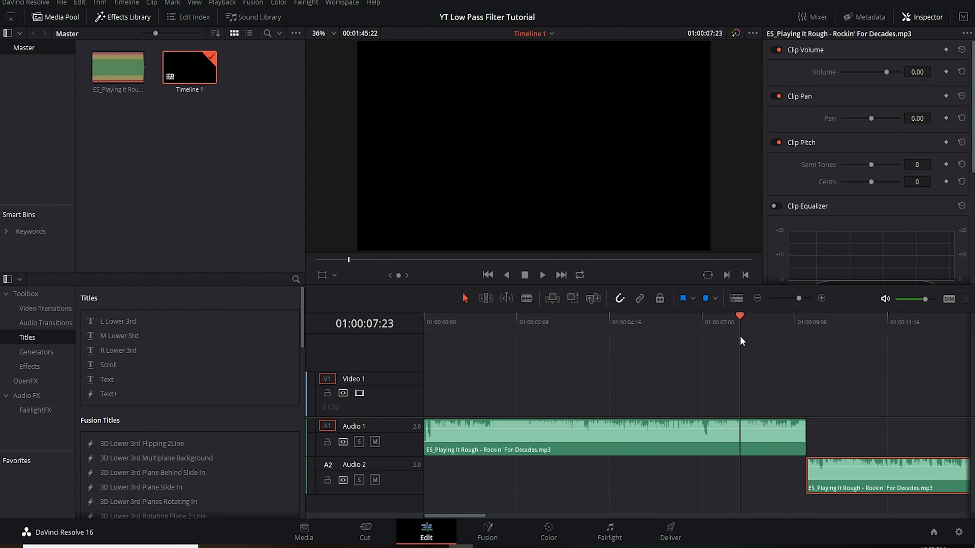
- Play the split music from the cut at about 8 seconds into Audio 2
{"action": "left_click", "coordinate": [541, 275]}
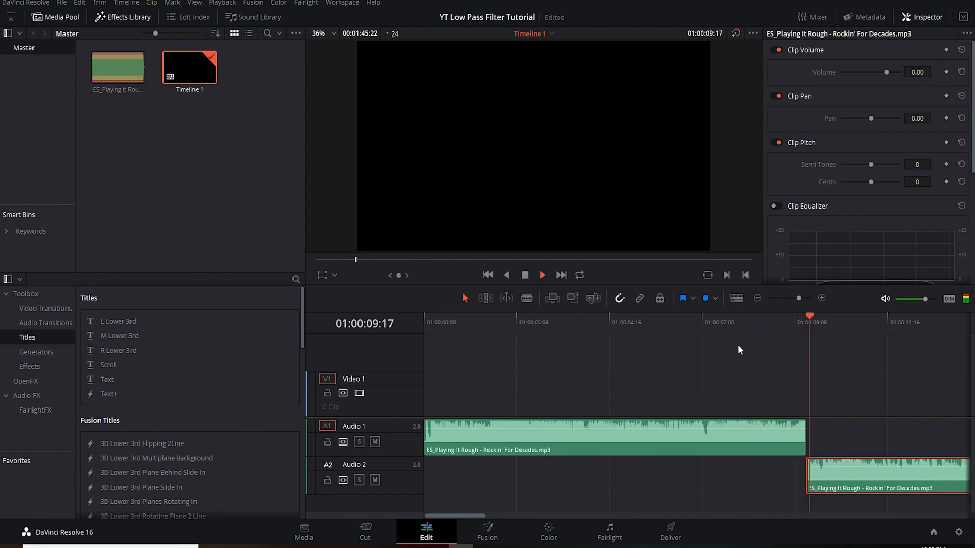